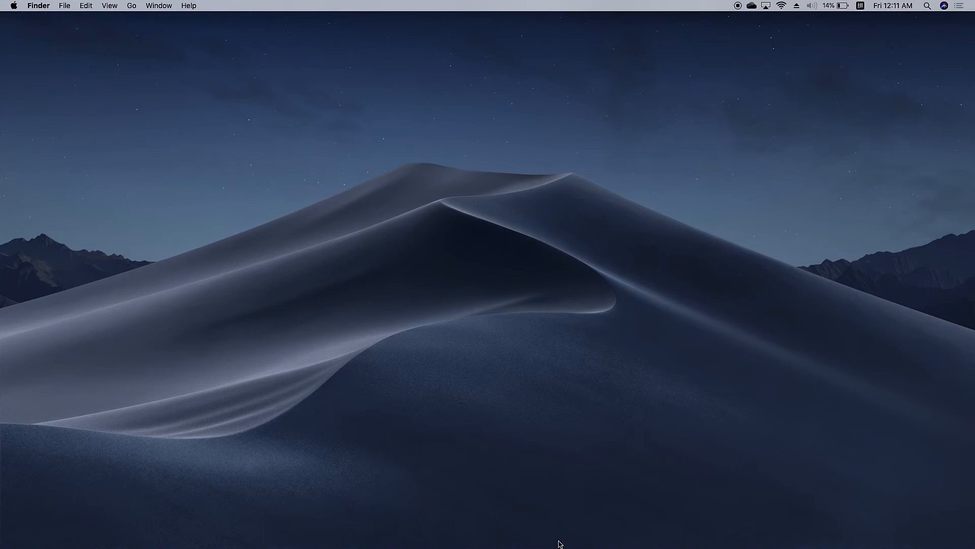
# Open PDF-Sample.pdf from the Files folder in PDFelement.
pyautogui.click(483, 333)
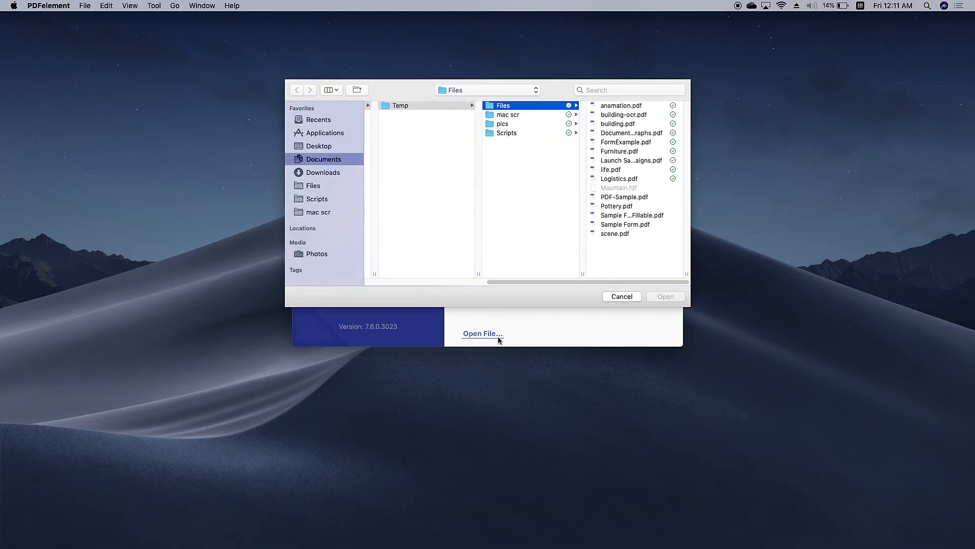
pyautogui.click(620, 296)
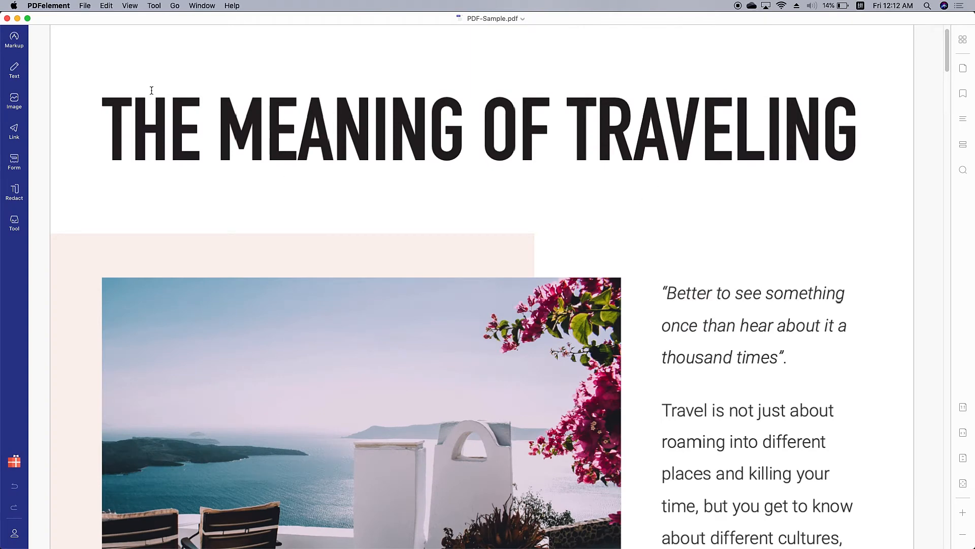
# Set the title 'The Meaning of Traveling' font size from 60 to 48 pt.
pyautogui.click(14, 69)
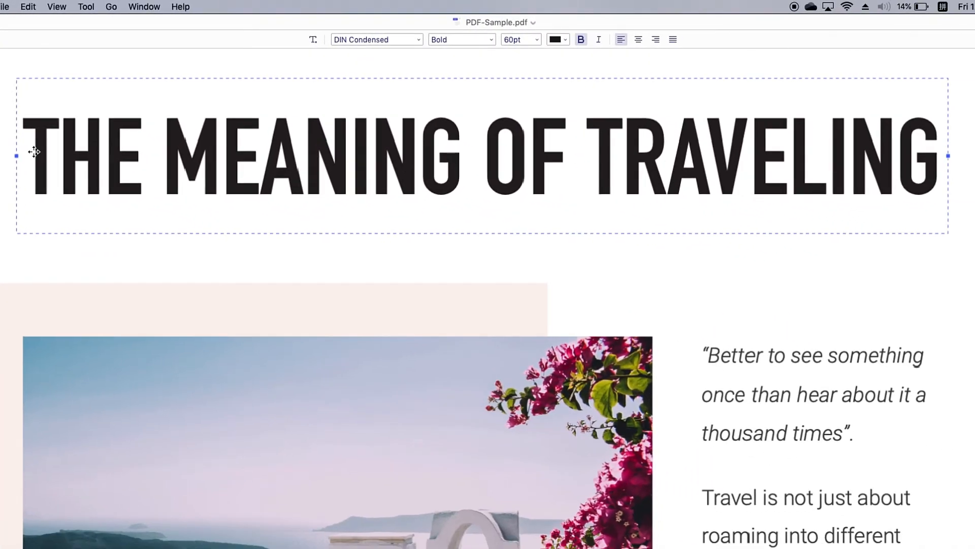
pyautogui.moveTo(363, 133)
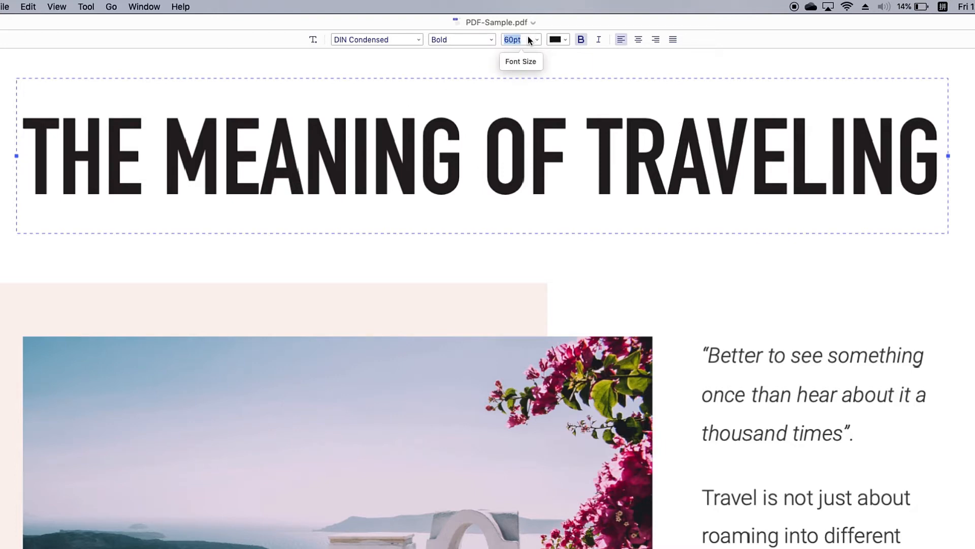
pyautogui.write('48')
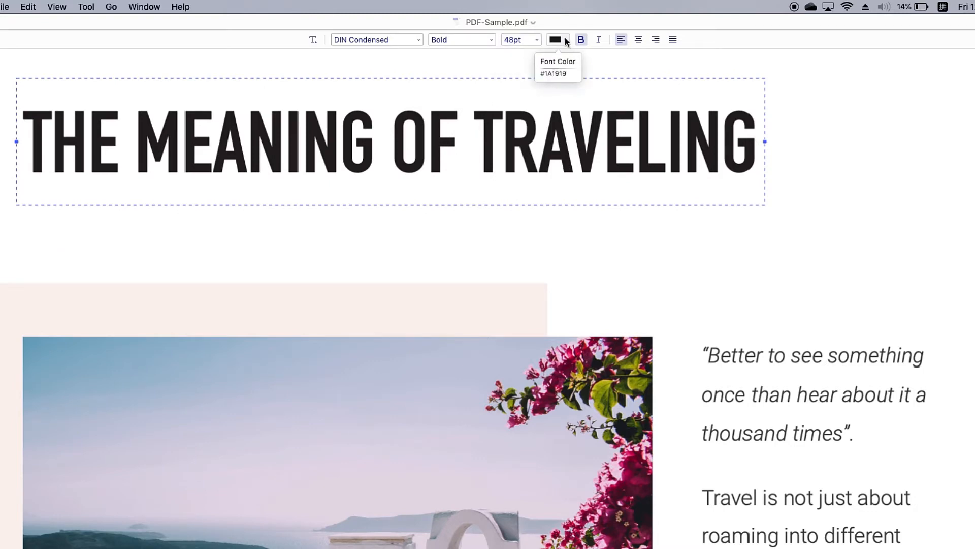
# Recolor the 'The Meaning of Traveling' heading green via the Font Color options.
pyautogui.click(557, 91)
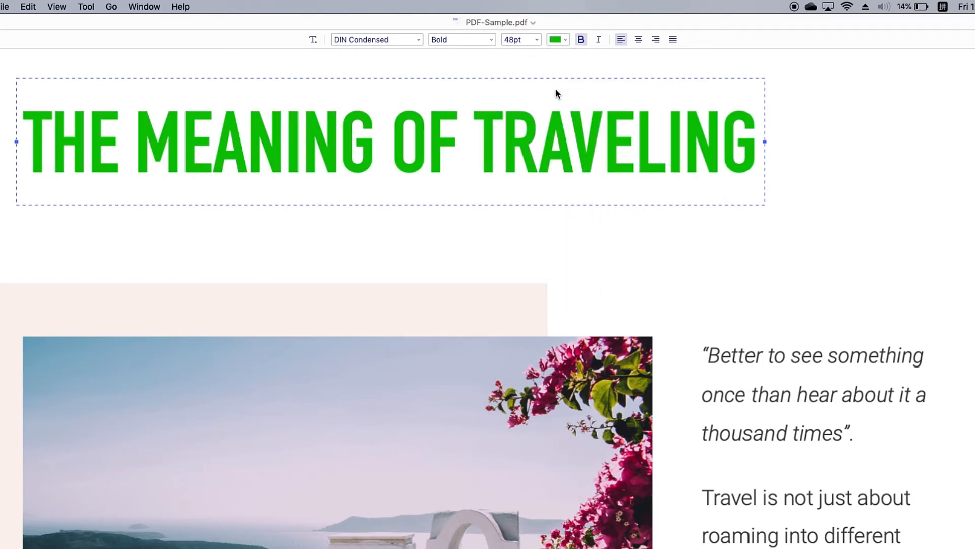
pyautogui.click(553, 39)
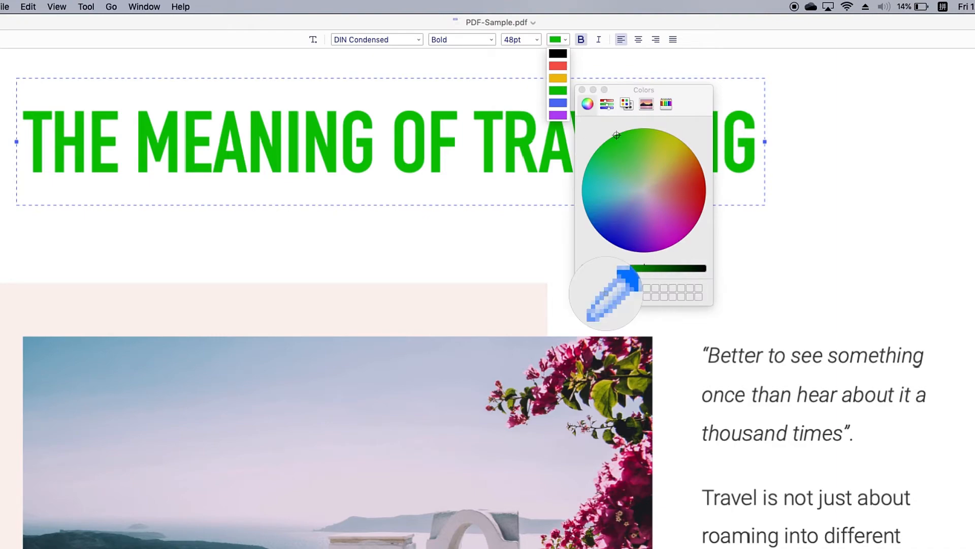